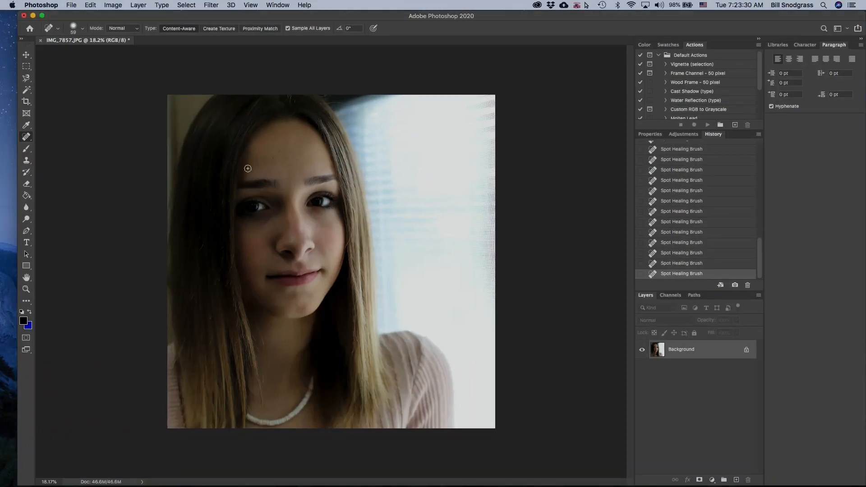
mouse_move(253, 91)
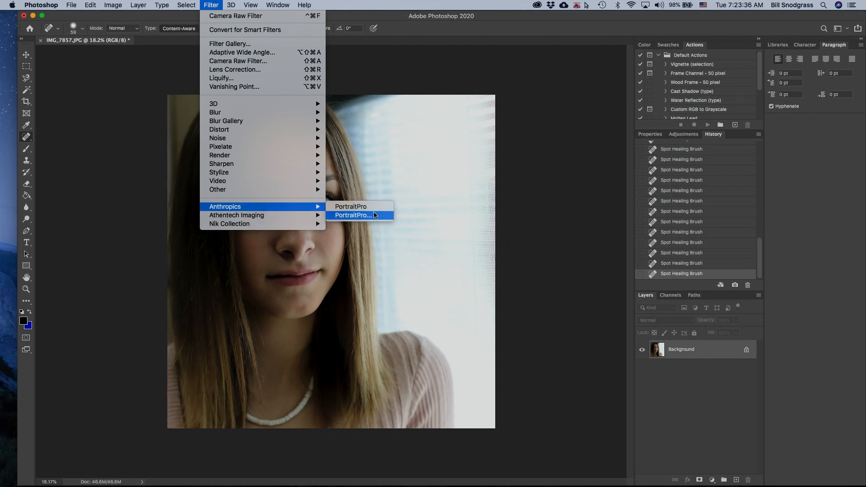
Send the girl's portrait to PortraitPro and load it for face detection
left_click(352, 215)
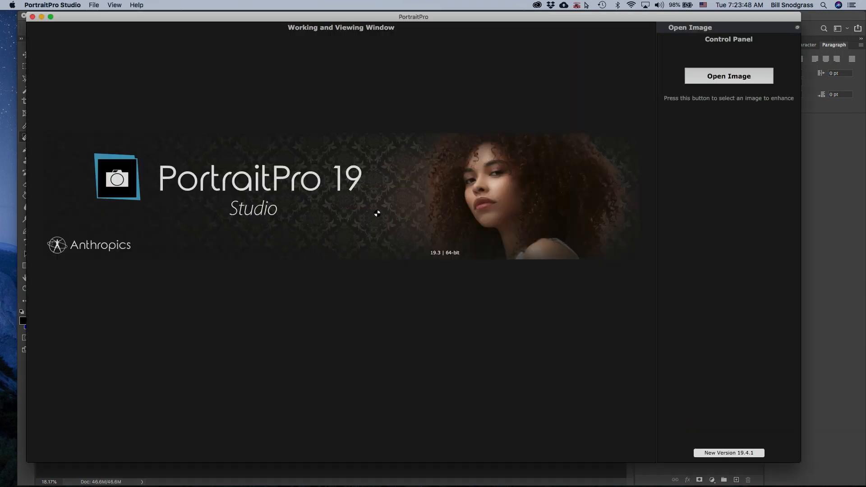
left_click(728, 76)
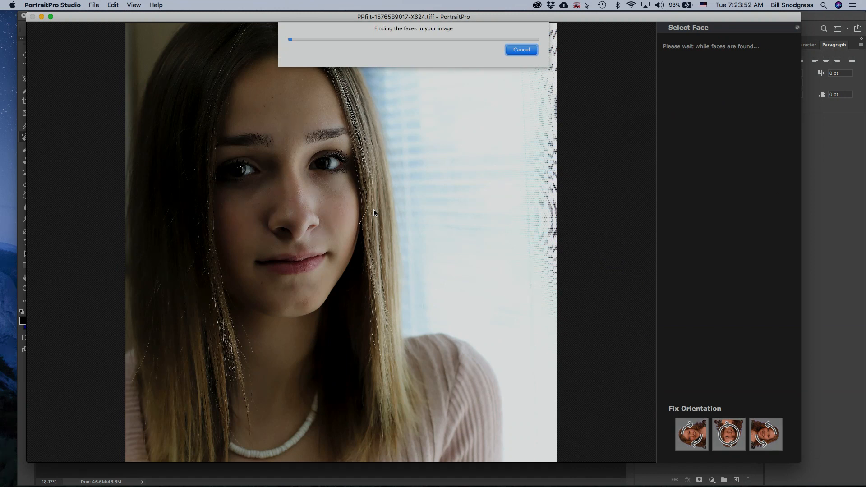
mouse_move(604, 250)
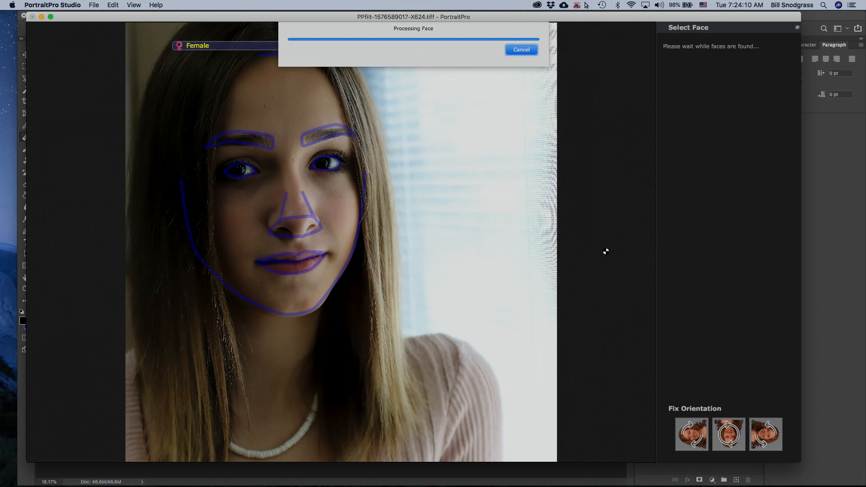
mouse_move(634, 253)
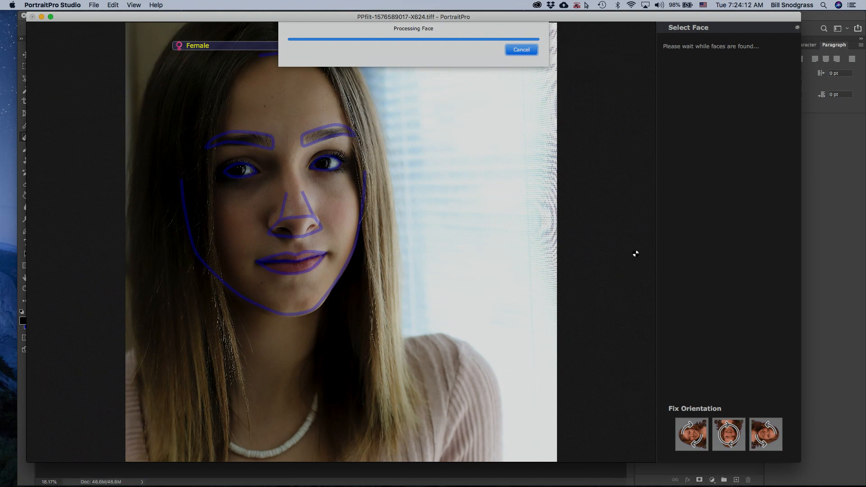
mouse_move(632, 251)
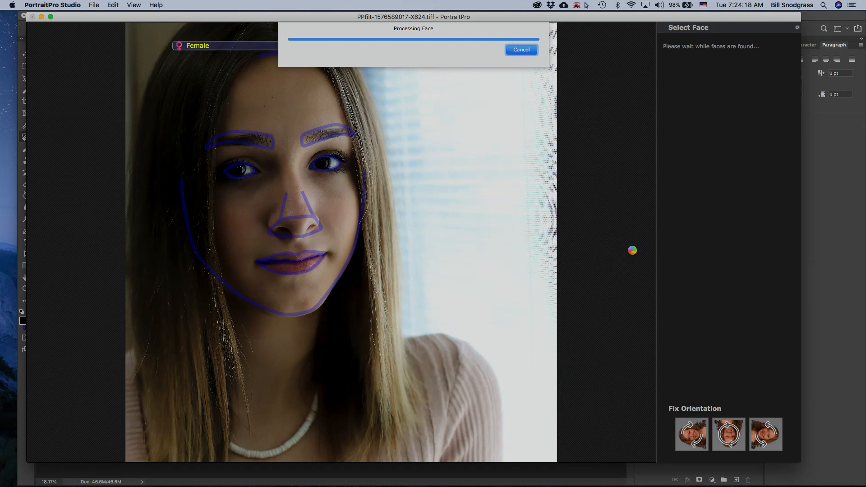
mouse_move(185, 216)
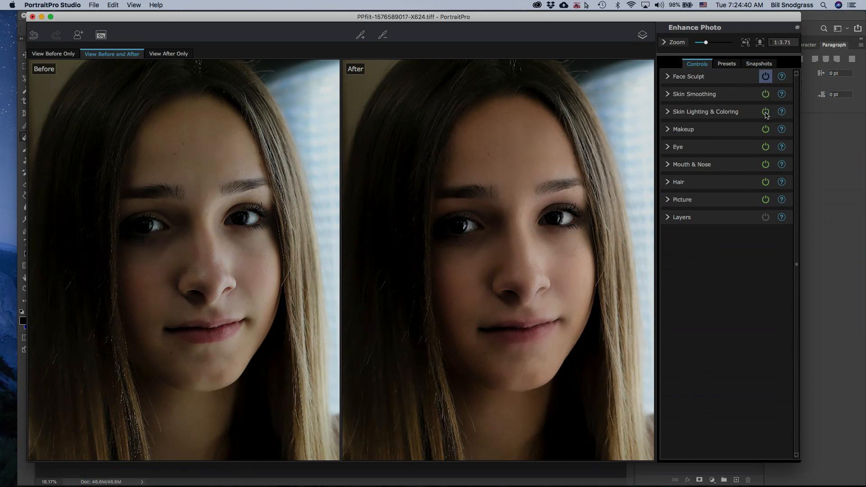
Disable the Skin Lighting and Coloring enhancement
left_click(677, 146)
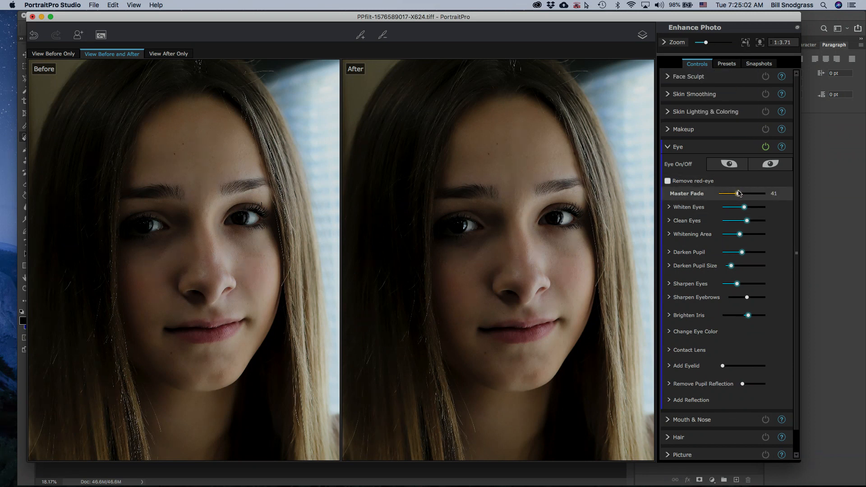
left_click(727, 64)
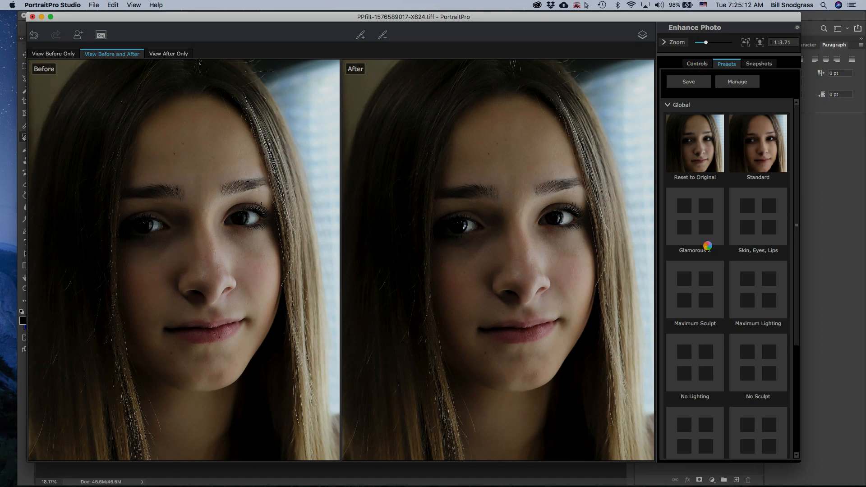
left_click(696, 63)
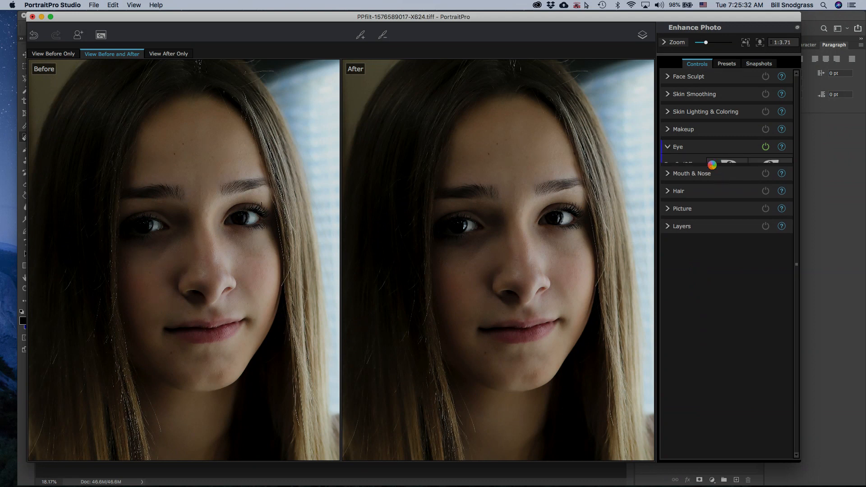
Reopen the eye adjustment settings
left_click(678, 146)
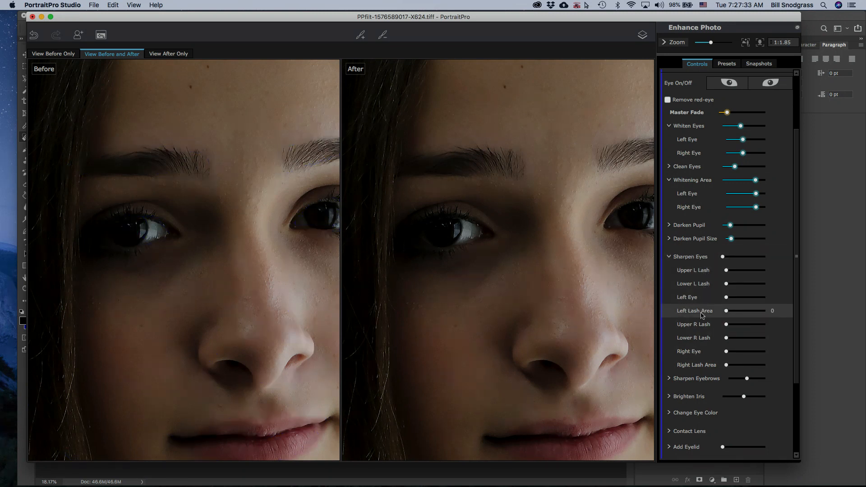
left_click(669, 260)
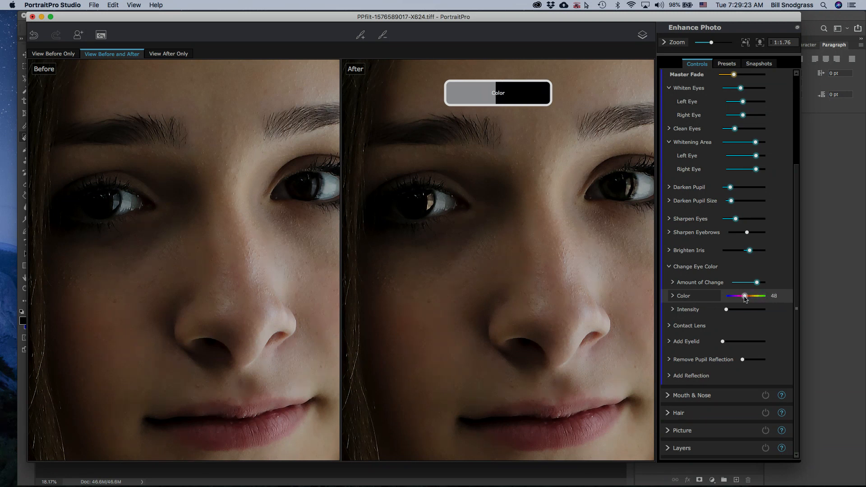
Set the Change Eye Color slider to about 48
left_click(688, 325)
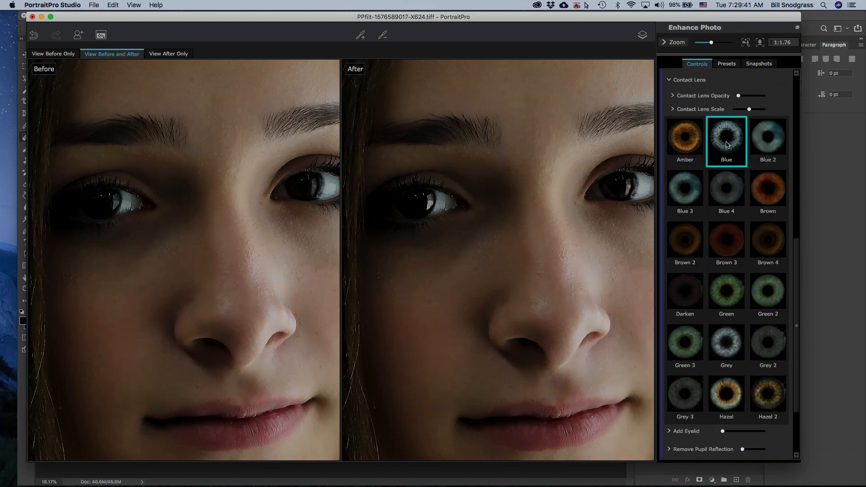
Try Blue contact lenses, enlarge the lens Scale, then switch to Green
left_click(684, 191)
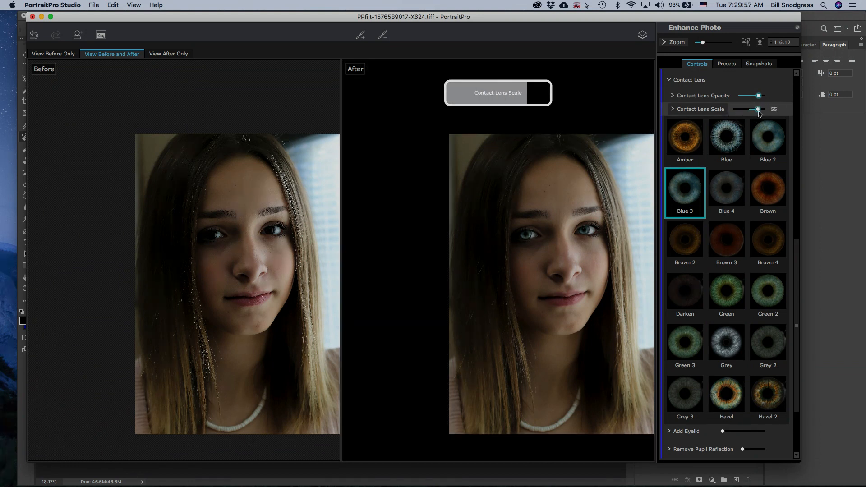
left_click(726, 321)
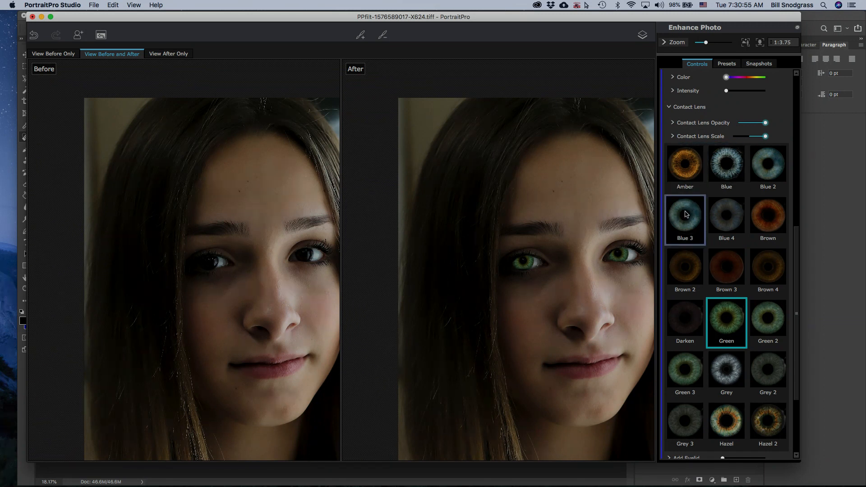
left_click(726, 268)
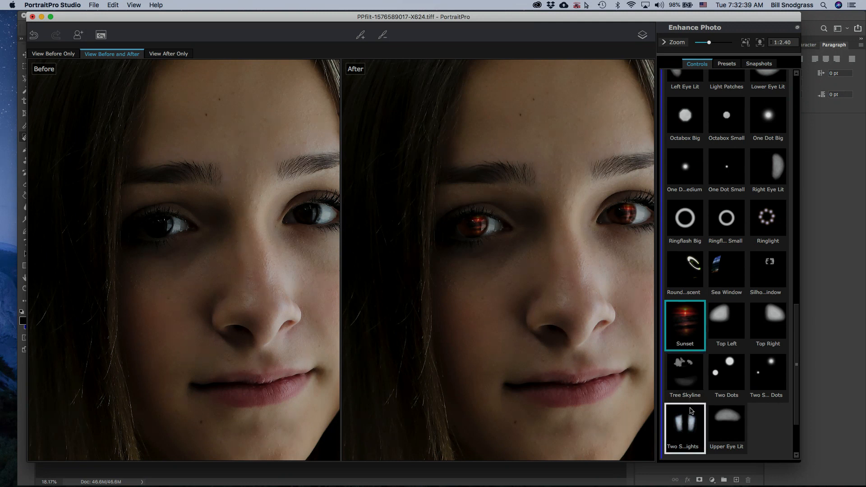
Scroll through the Add Reflection thumbnails to browse reflection styles
scroll("up", 3)
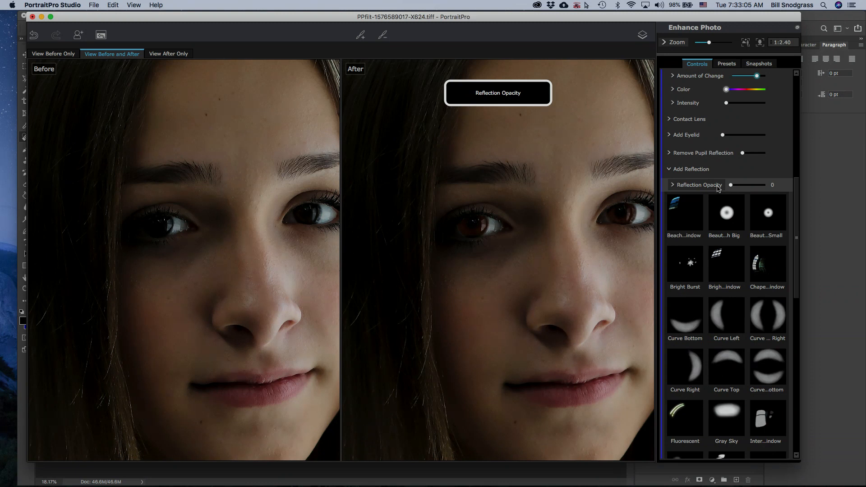
scroll("down", 3)
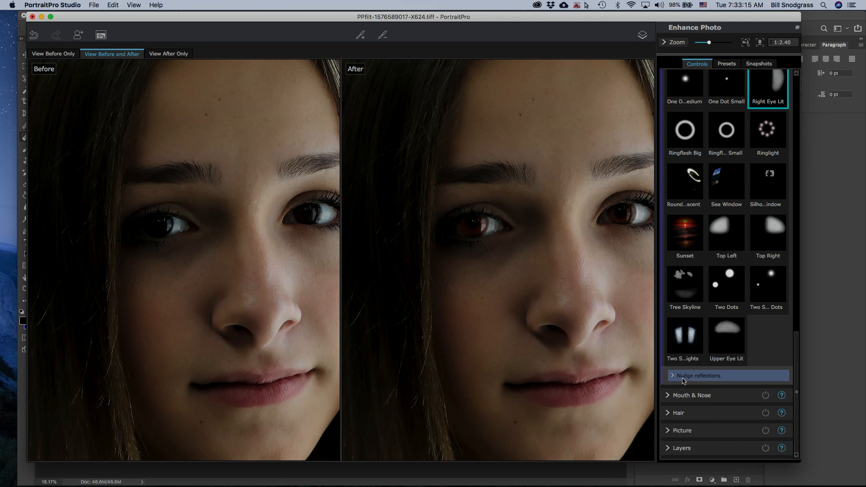
Expand Nudge reflections to reveal per-eye horizontal and vertical sliders
left_click(673, 375)
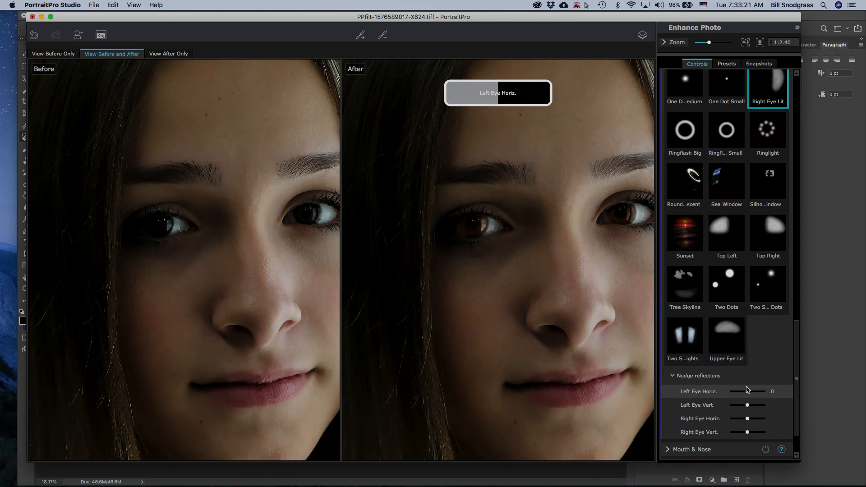
mouse_move(745, 391)
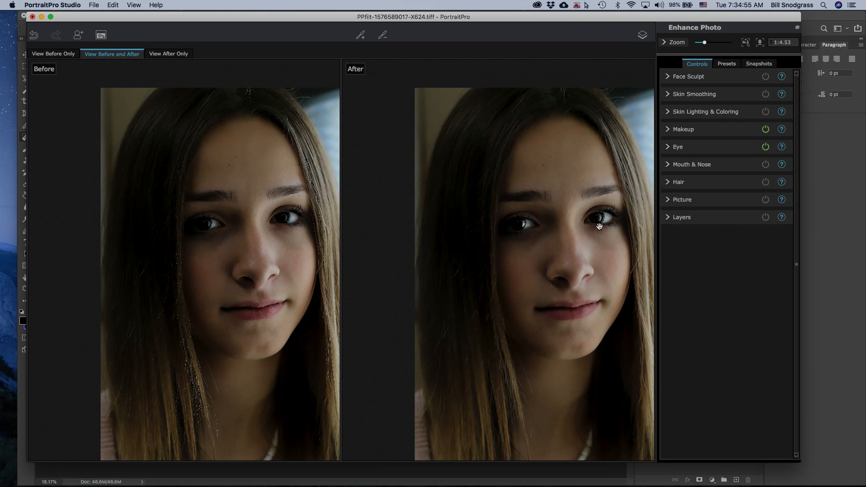
mouse_move(607, 210)
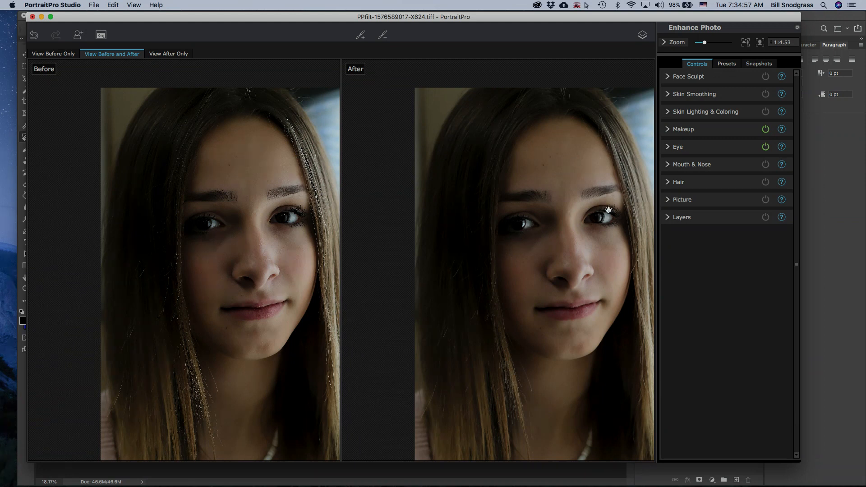
mouse_move(574, 283)
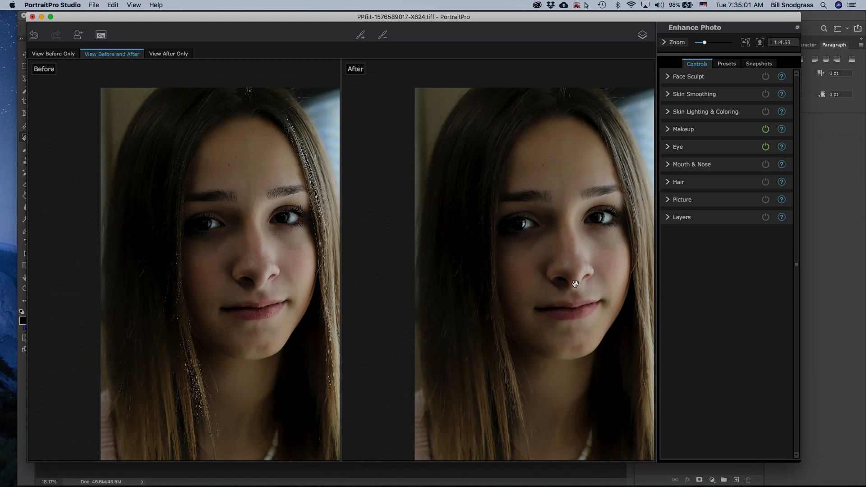
mouse_move(709, 313)
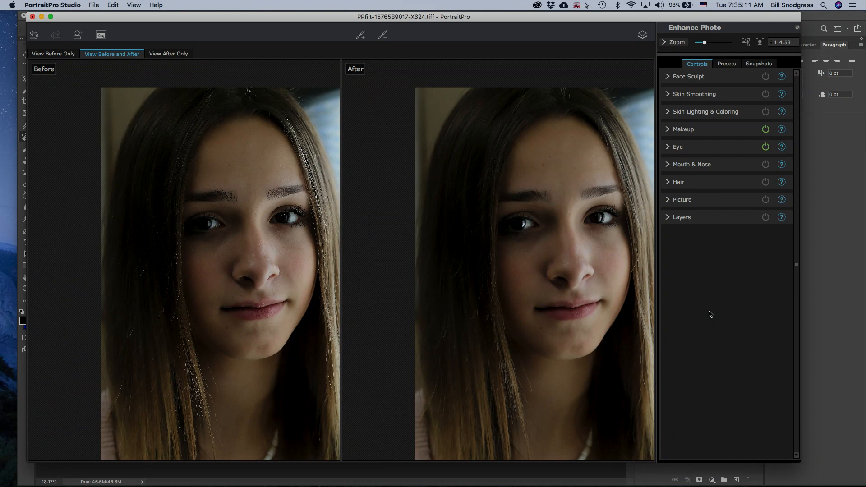